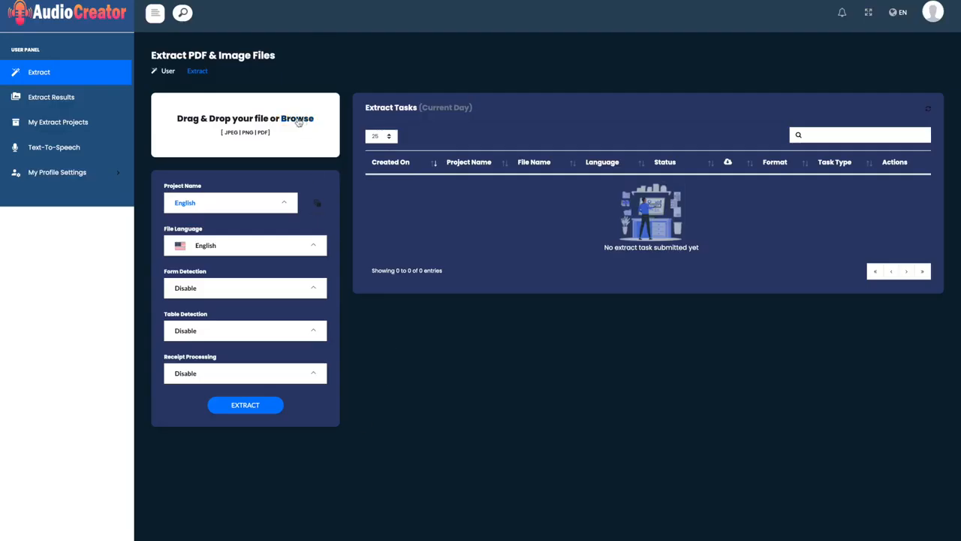
# Upload the book-page PNG with File Language English and extract its text.
pyautogui.click(297, 119)
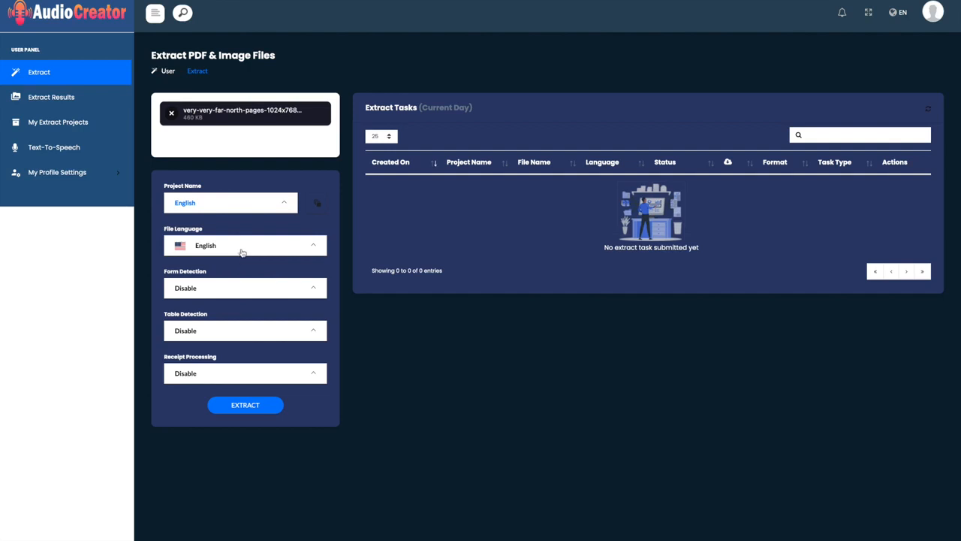
pyautogui.click(245, 245)
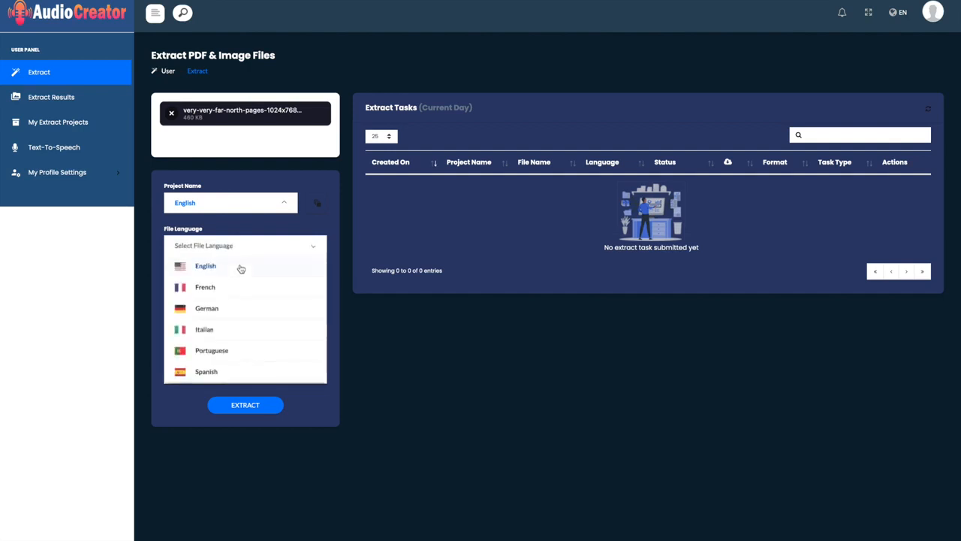
pyautogui.moveTo(234, 285)
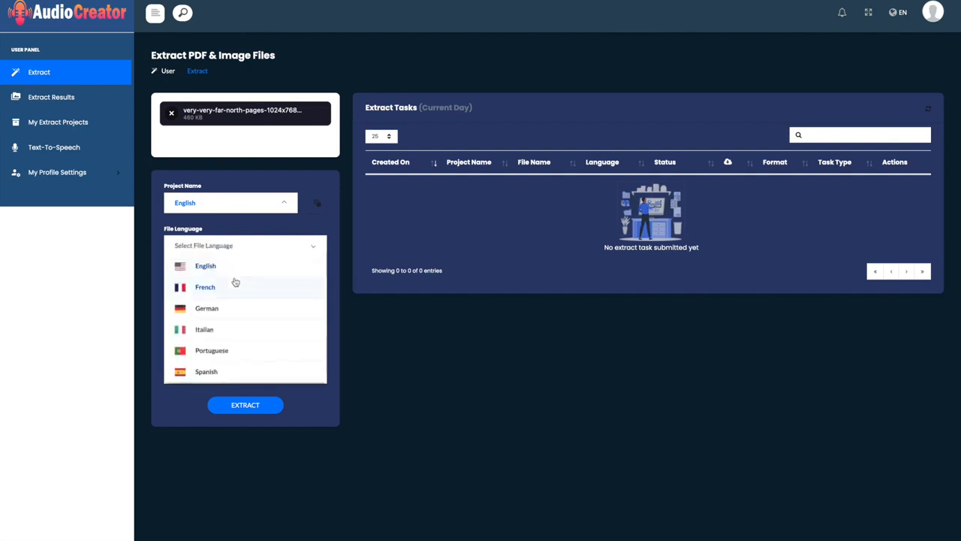
pyautogui.moveTo(261, 247)
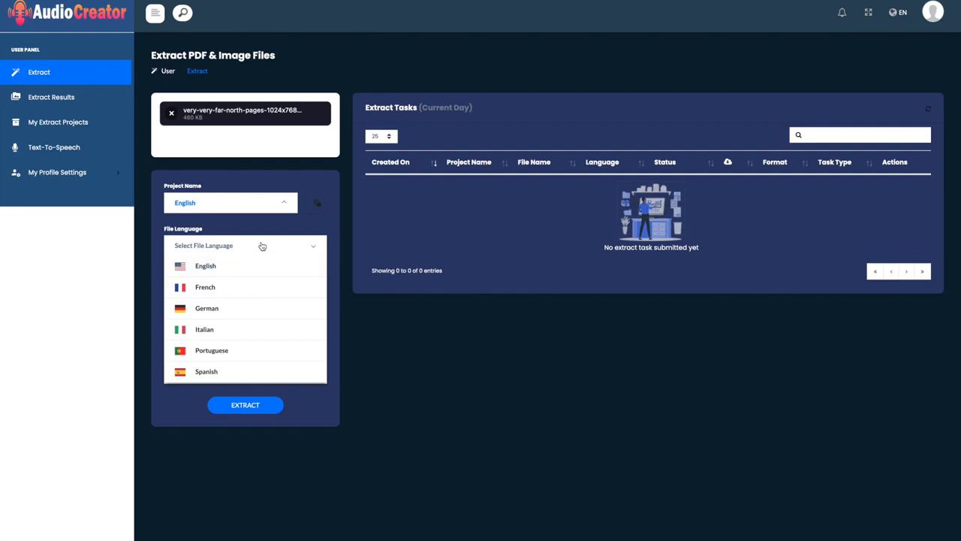
pyautogui.click(204, 264)
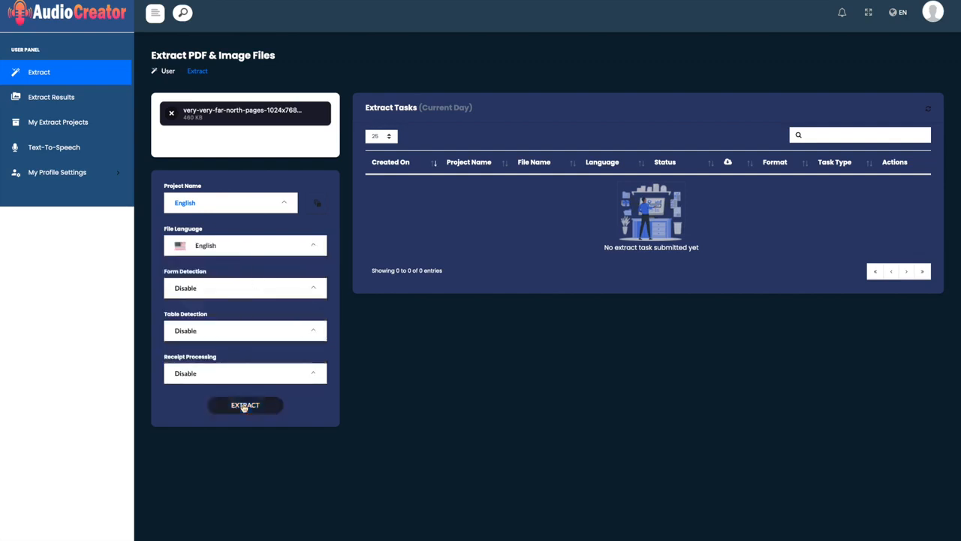
pyautogui.click(245, 406)
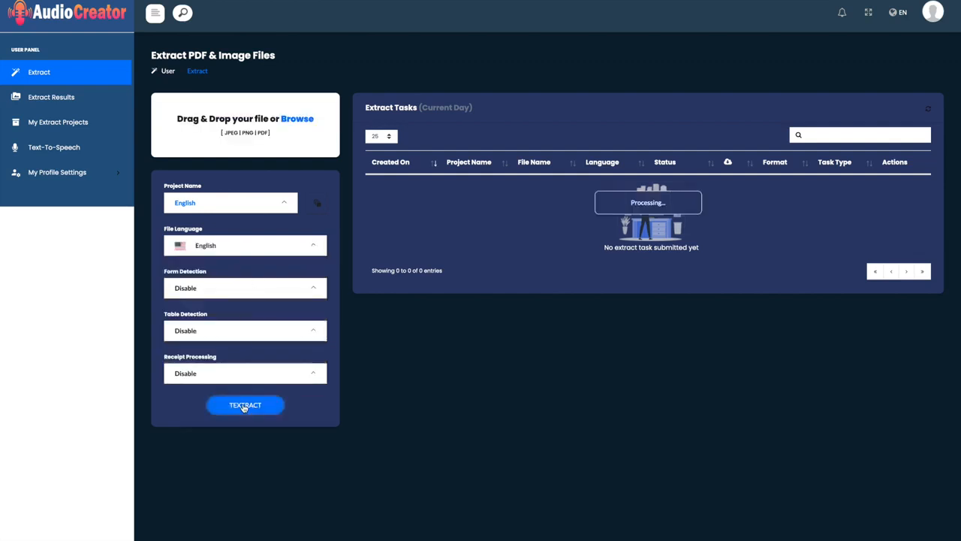
pyautogui.click(245, 406)
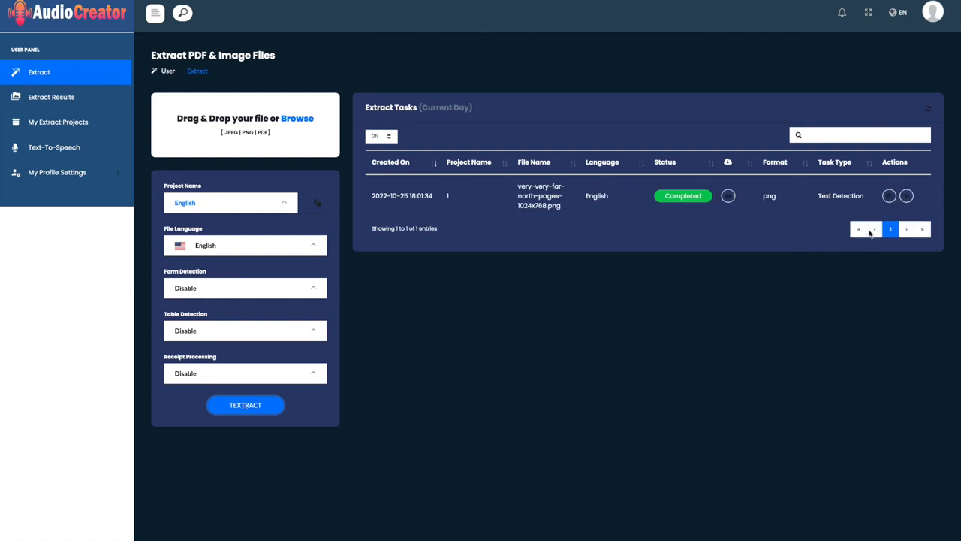
pyautogui.moveTo(867, 216)
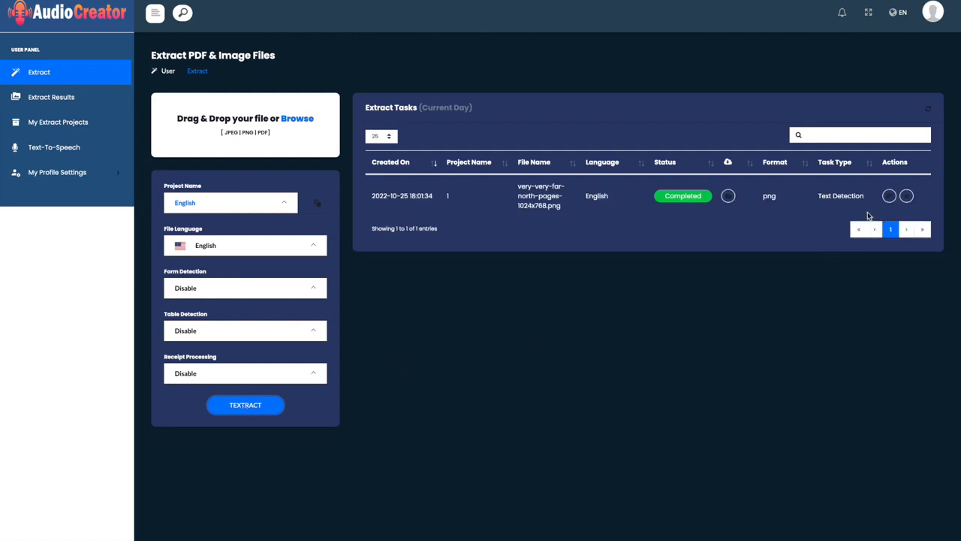
# View the Textract Result, comparing the page preview with its recognized raw text lines.
pyautogui.click(889, 195)
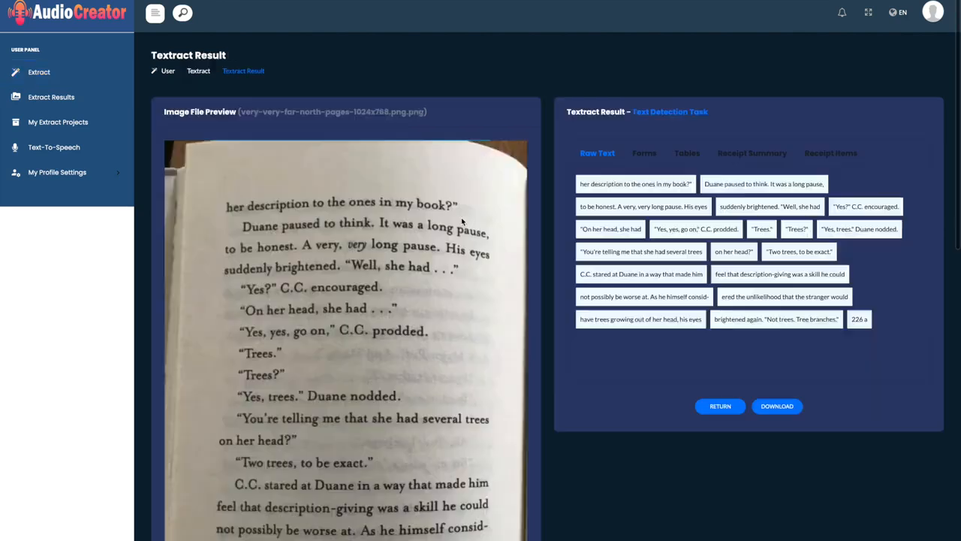
pyautogui.scroll(-3)
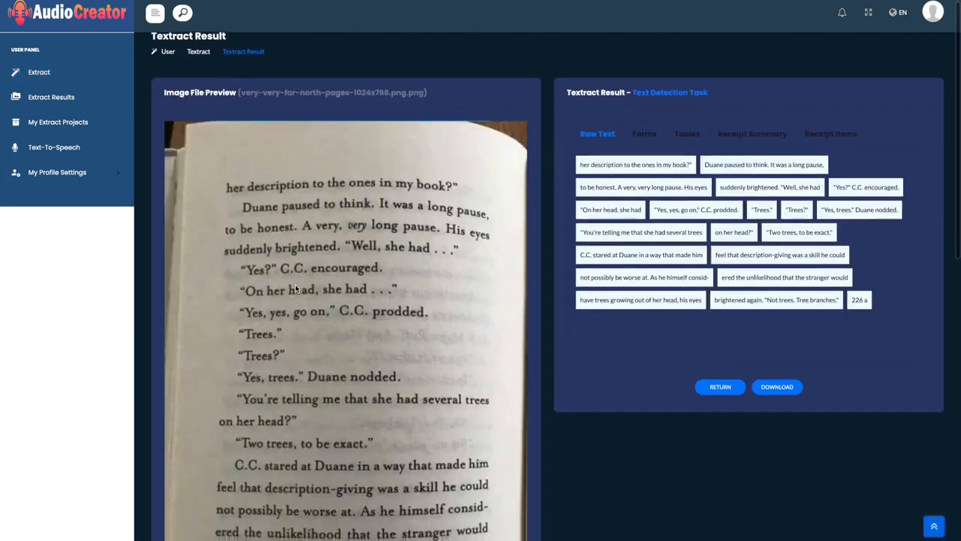
pyautogui.scroll(-3)
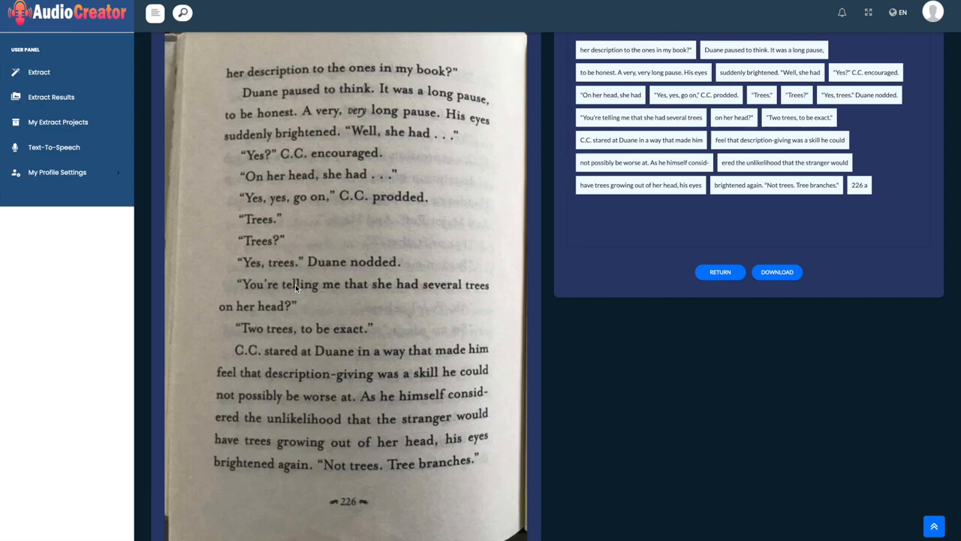
pyautogui.scroll(3)
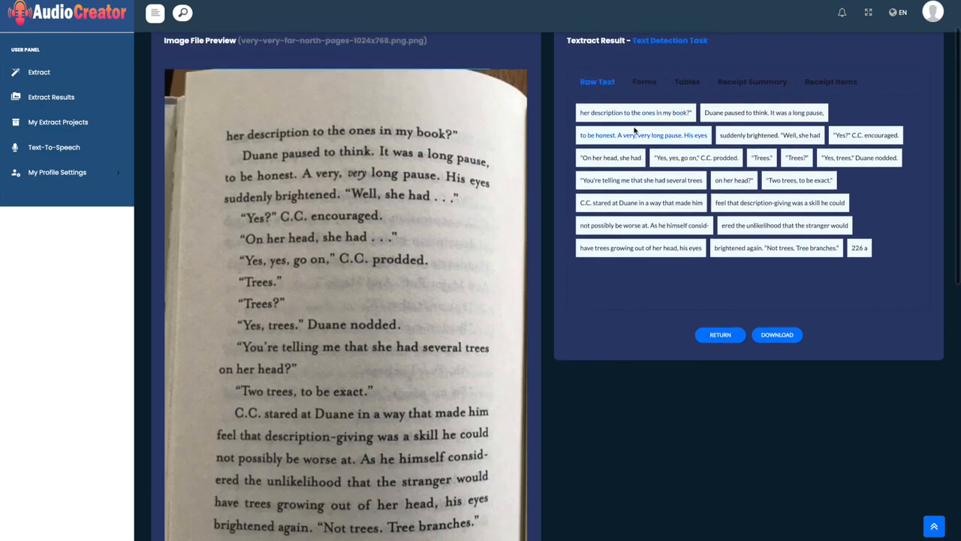
pyautogui.moveTo(636, 111)
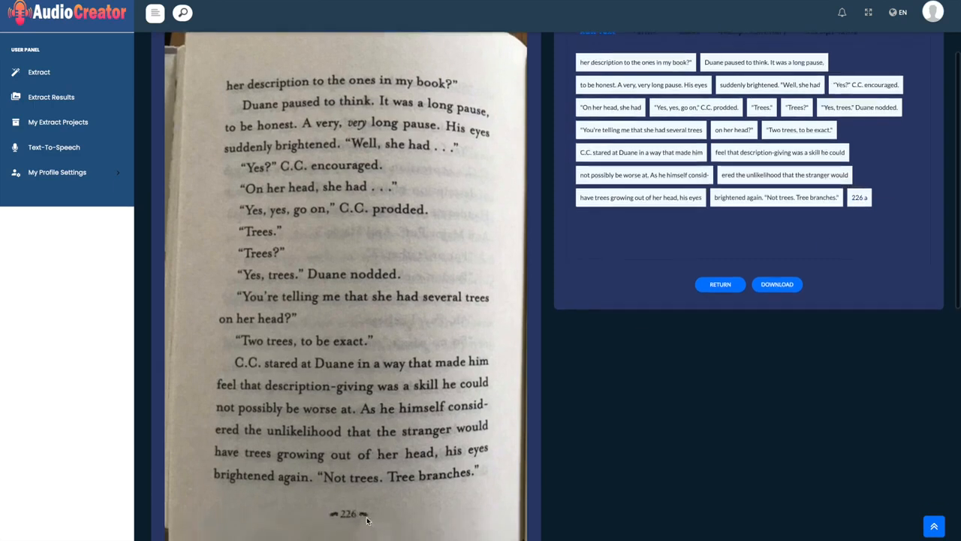
pyautogui.scroll(3)
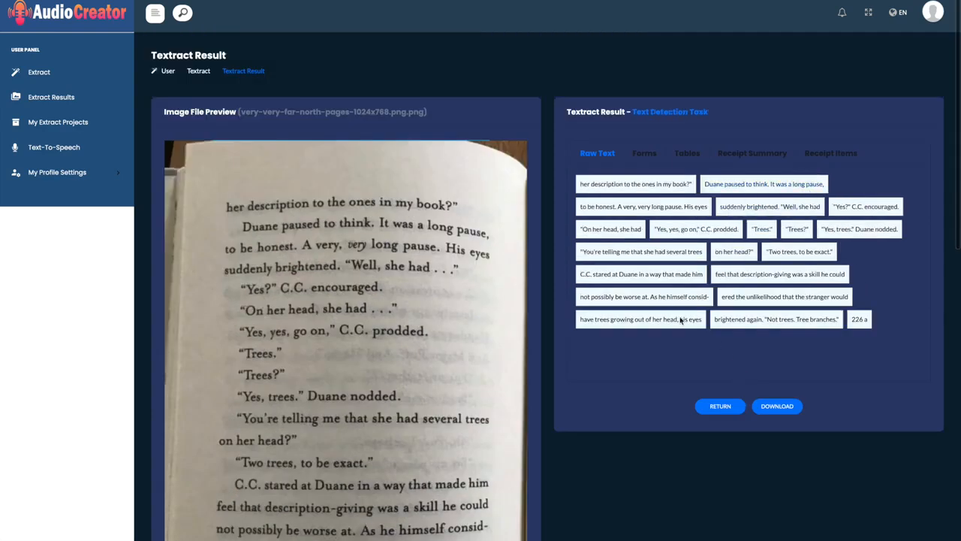
pyautogui.moveTo(777, 406)
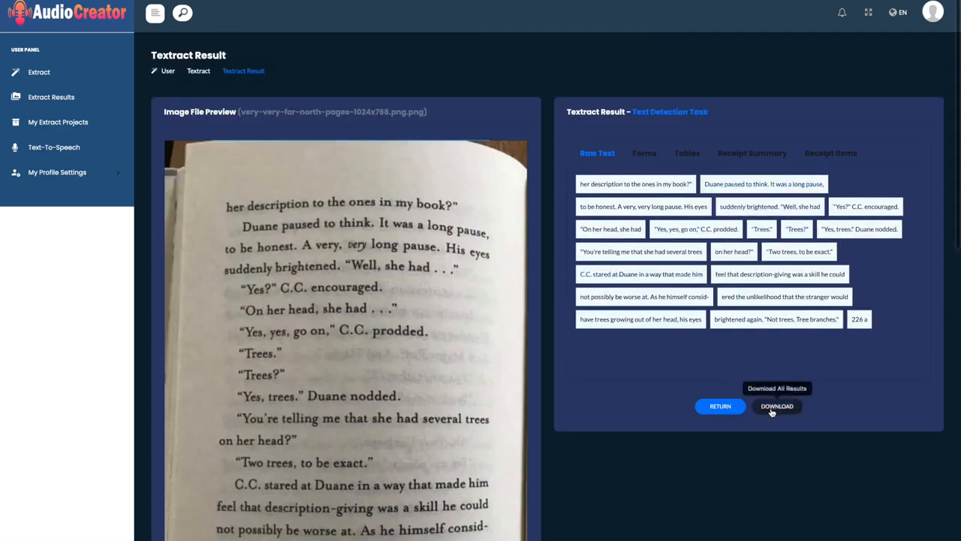
# Download the extraction results and move to Text-To-Speech with the page text pasted in.
pyautogui.click(777, 406)
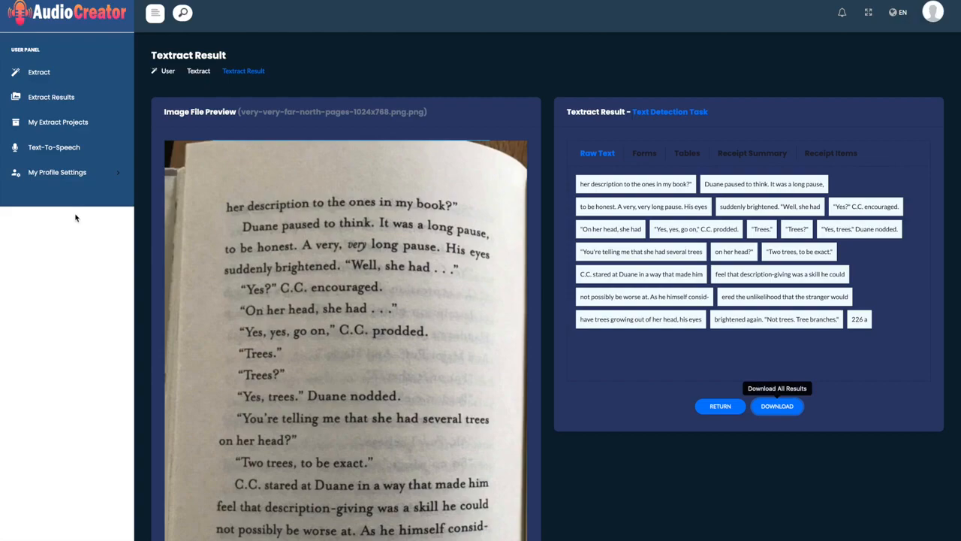
pyautogui.click(54, 147)
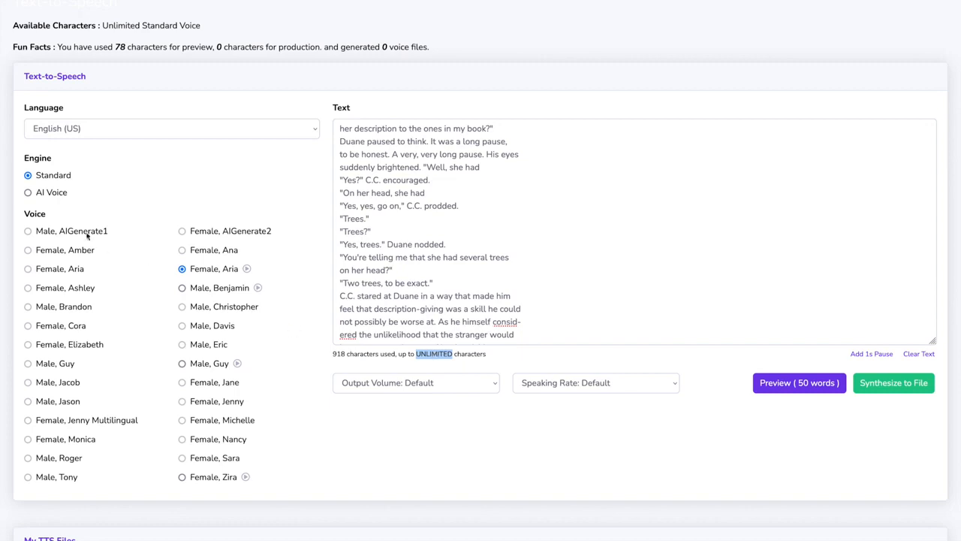
pyautogui.moveTo(135, 143)
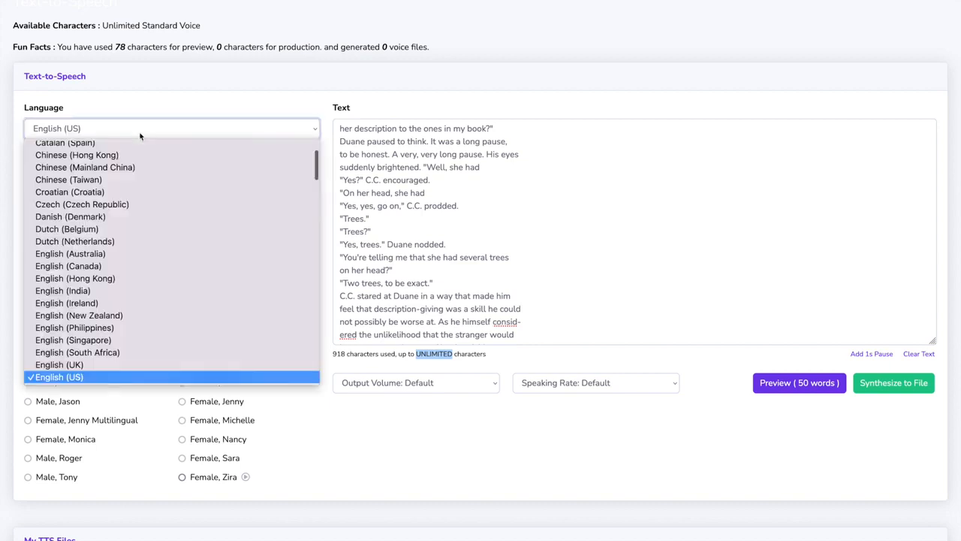
pyautogui.scroll(-3)
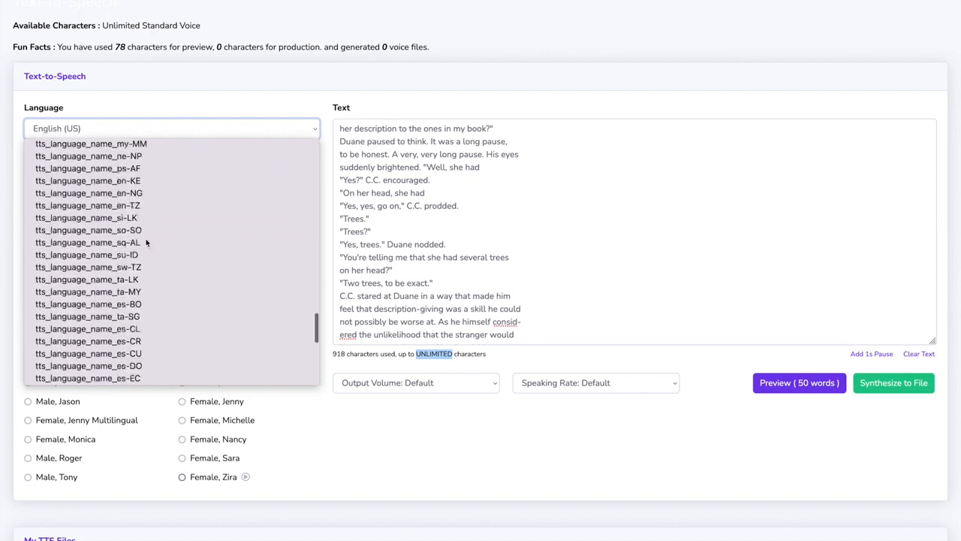
pyautogui.click(171, 130)
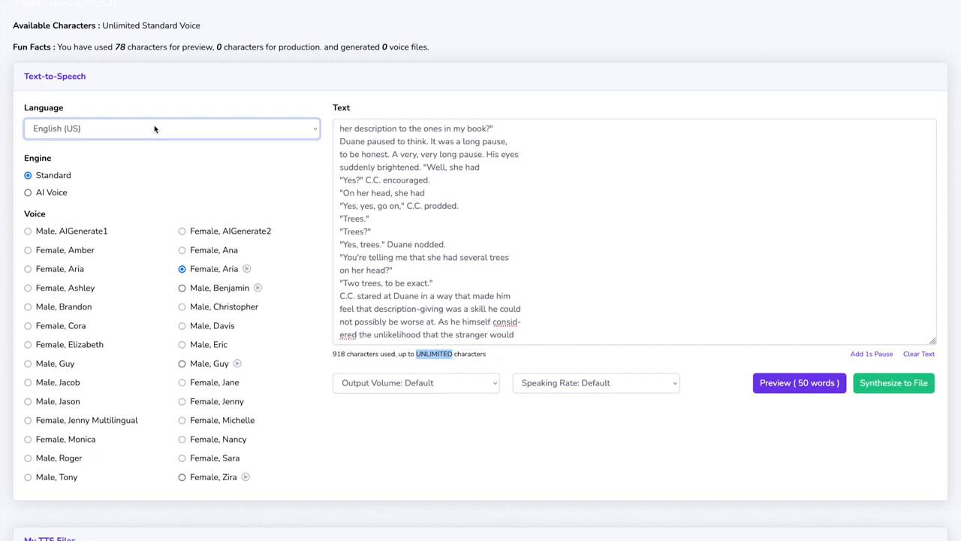
# Select the Standard voice Male, Benjamin, play a 50-word preview, then close the TTS Player.
pyautogui.click(182, 289)
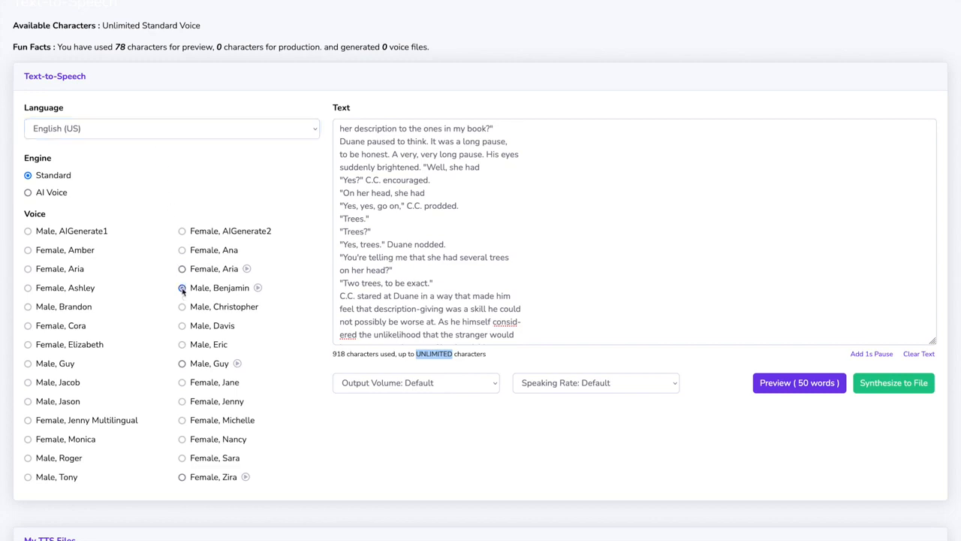
pyautogui.click(181, 289)
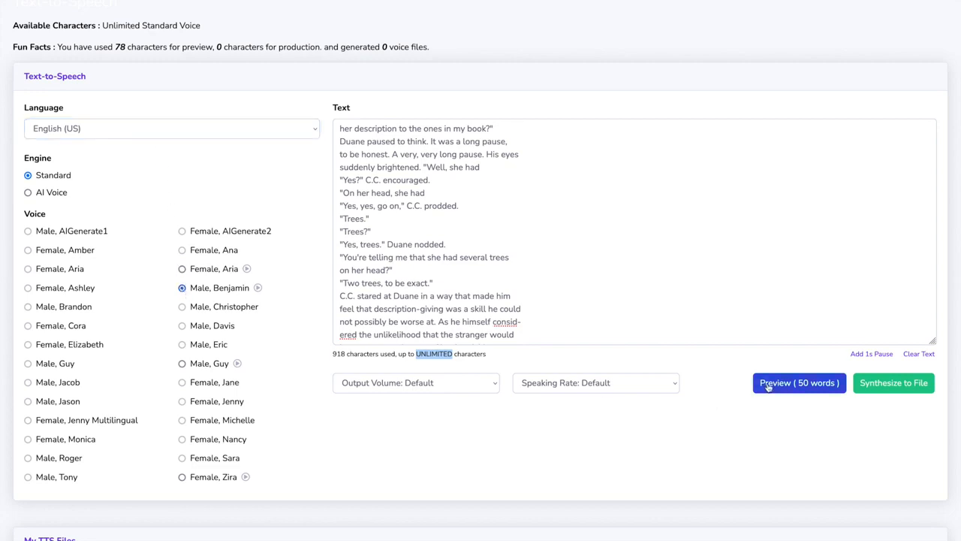
pyautogui.click(799, 383)
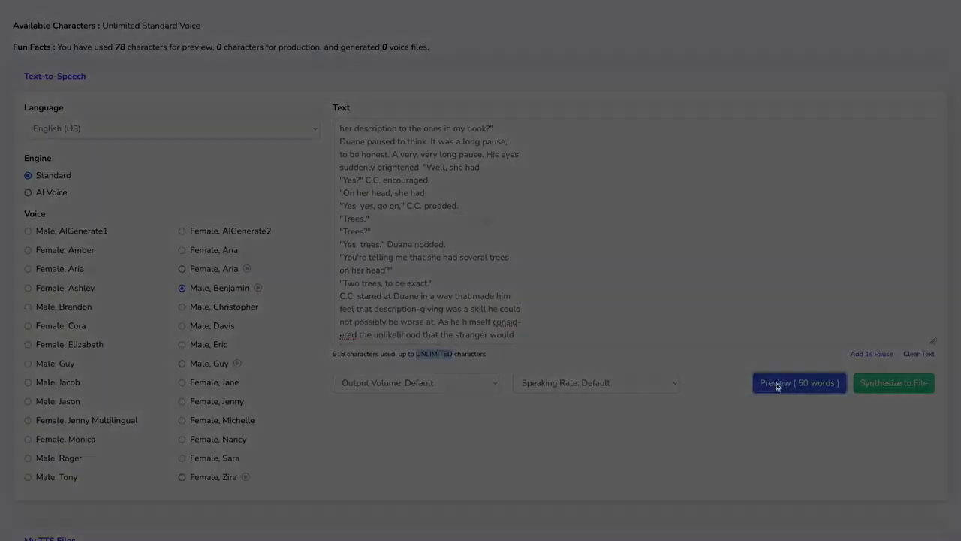
pyautogui.click(799, 383)
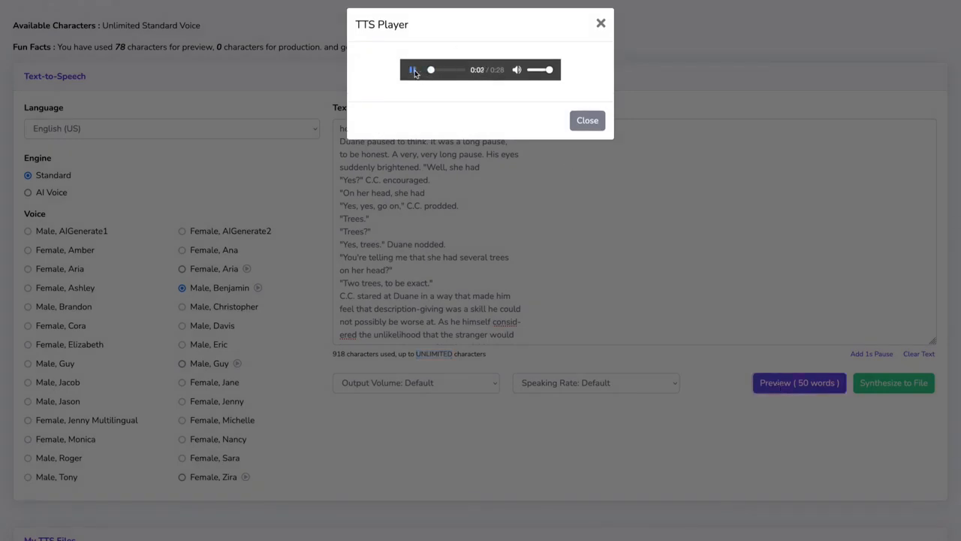
pyautogui.click(411, 69)
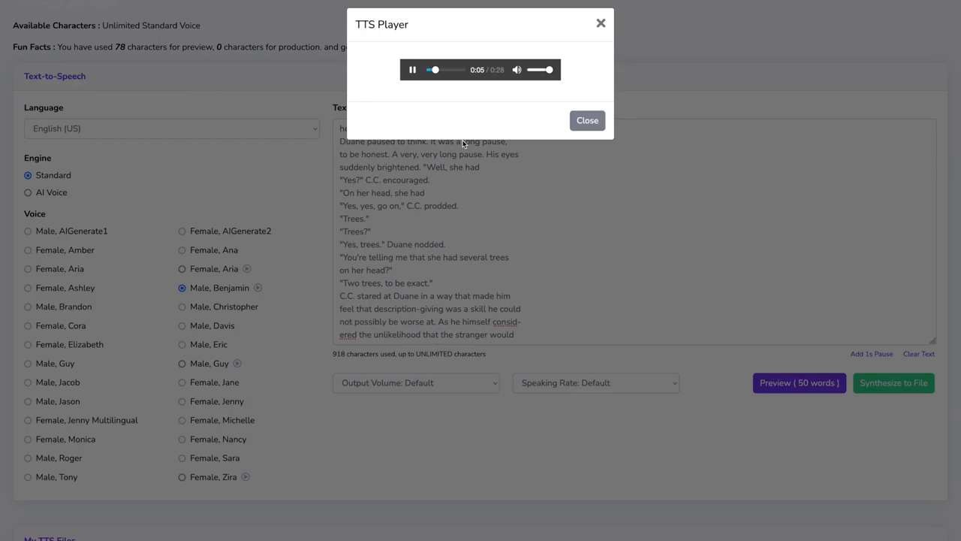
pyautogui.click(586, 120)
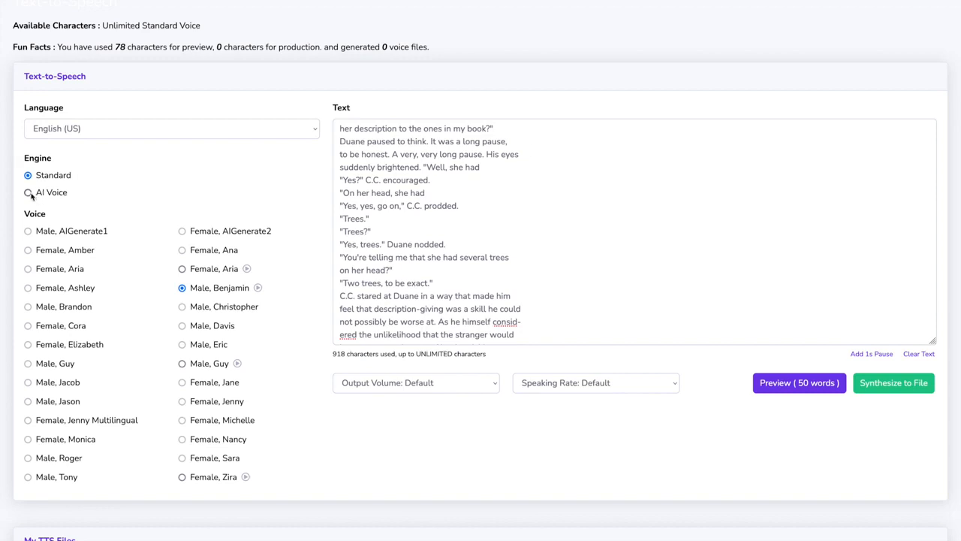
# Switch to AI Voice with Male, Christopher, play a 50-word preview, then close the TTS Player.
pyautogui.click(27, 193)
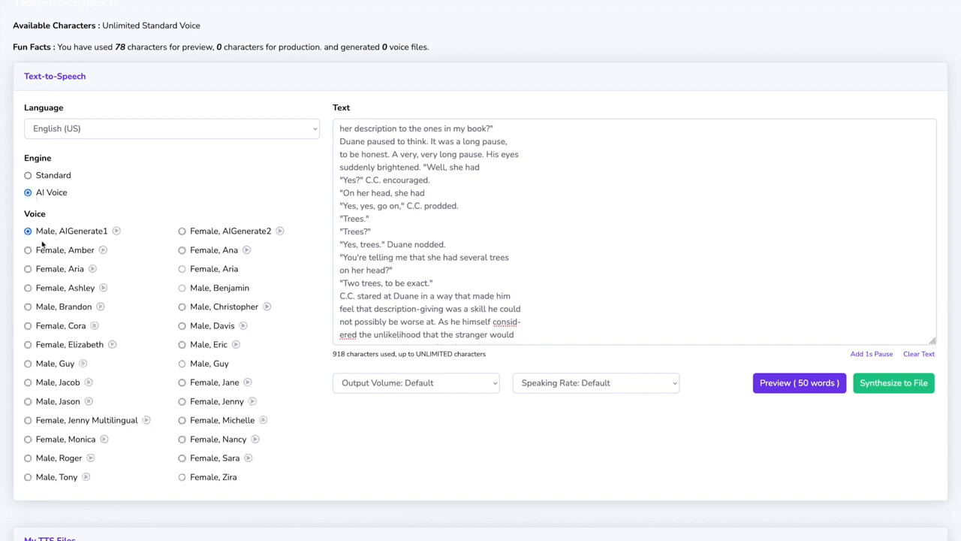
pyautogui.click(181, 306)
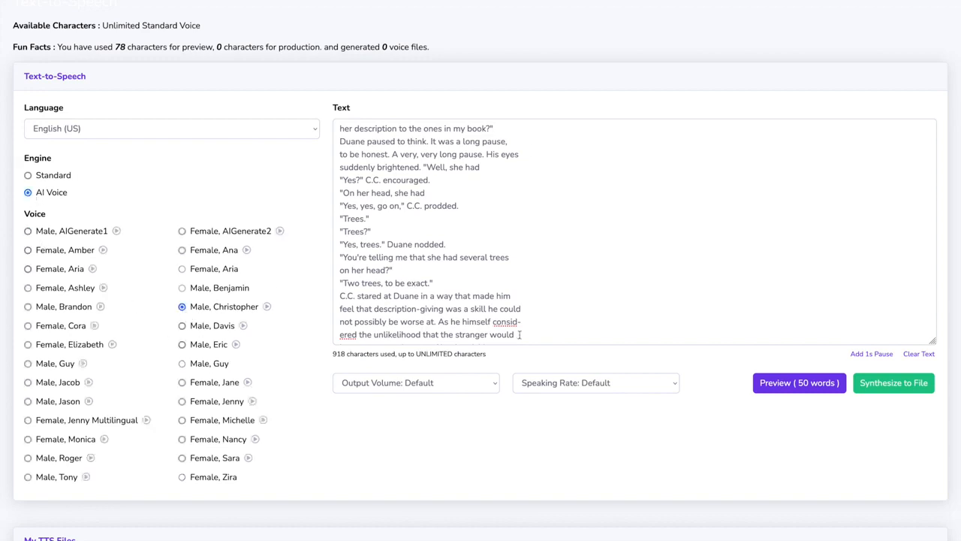
pyautogui.click(799, 382)
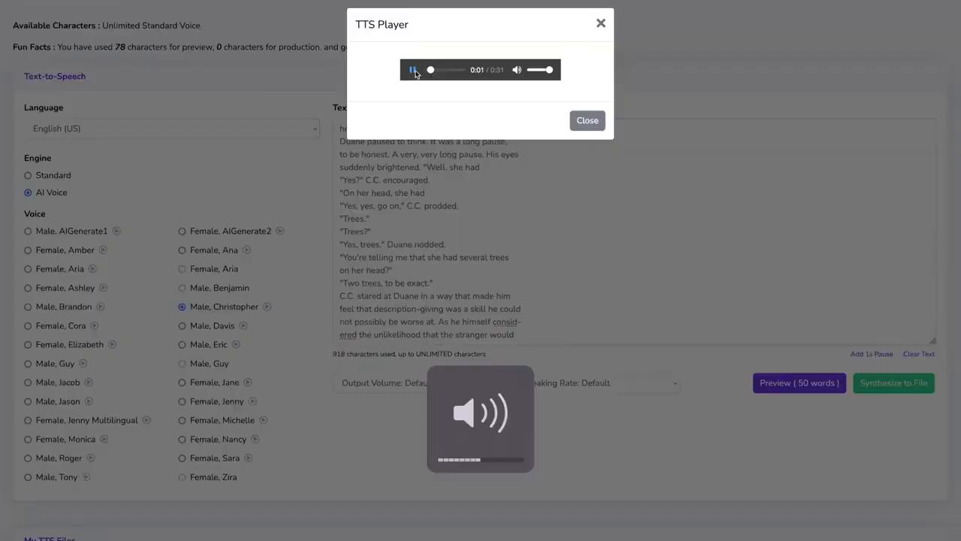
pyautogui.click(413, 69)
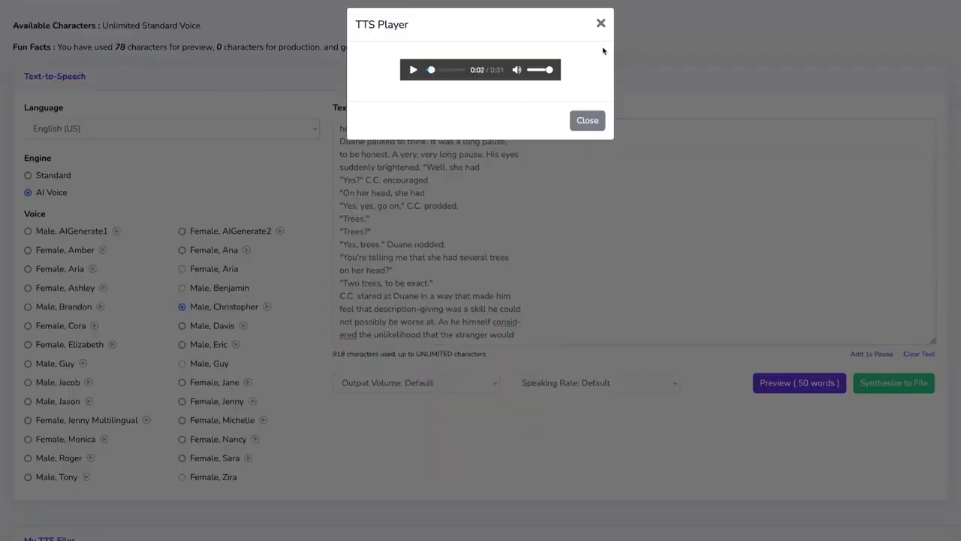
pyautogui.click(587, 120)
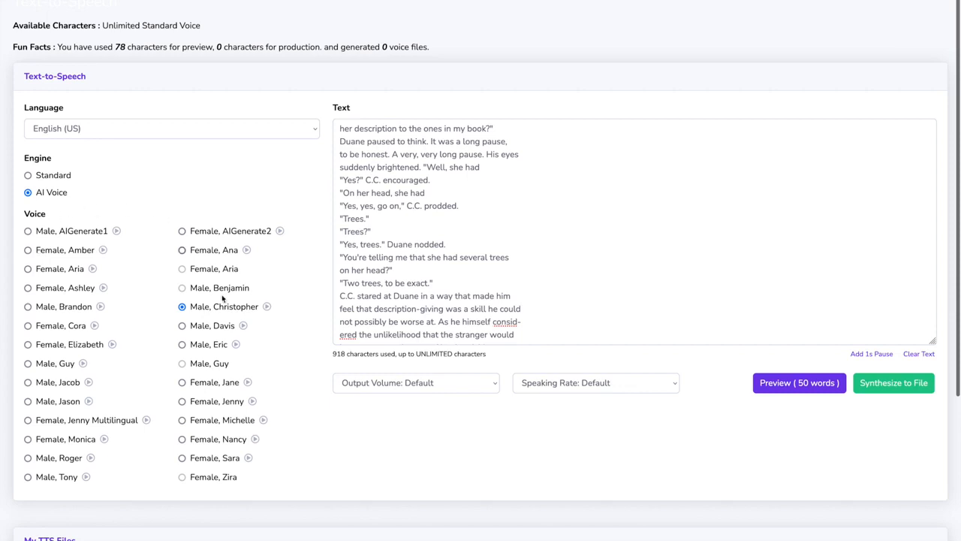
pyautogui.moveTo(141, 431)
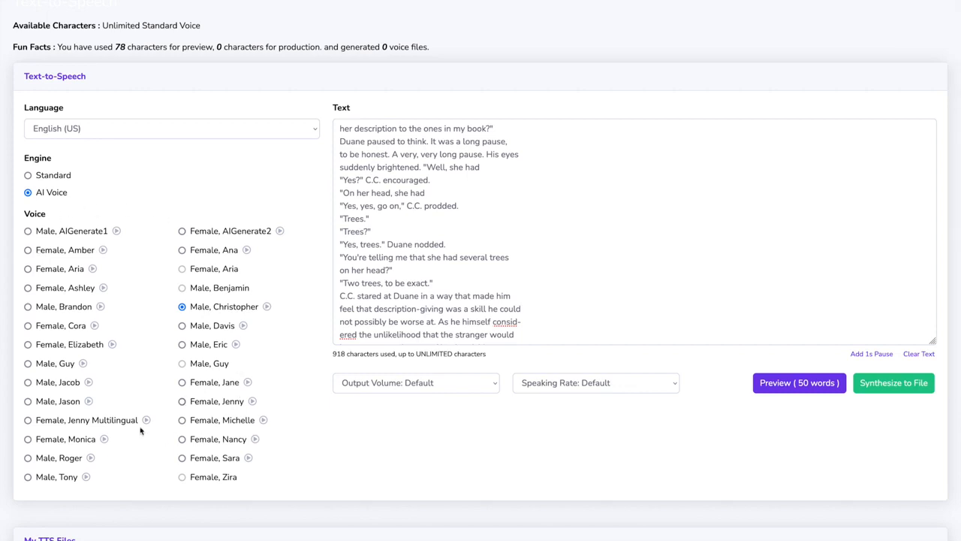
pyautogui.moveTo(430, 393)
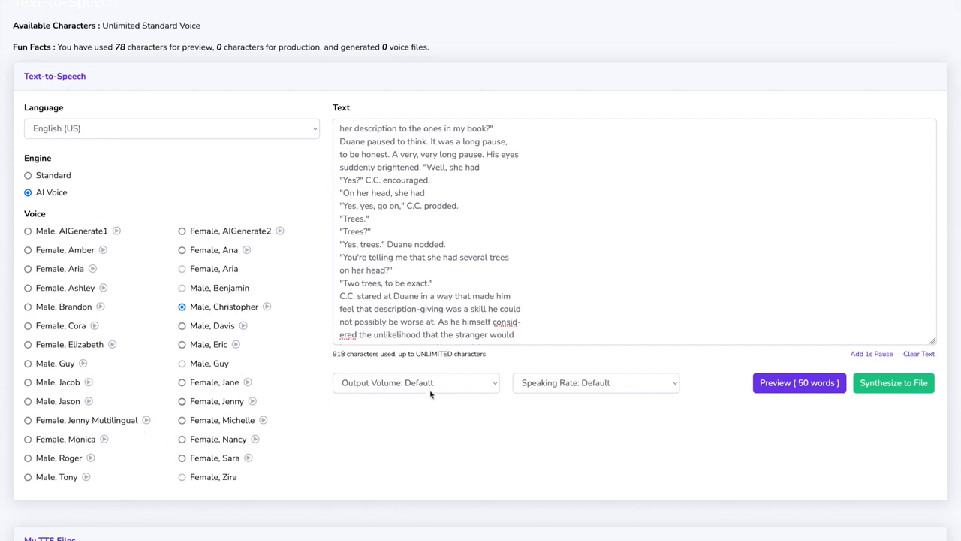
pyautogui.moveTo(562, 393)
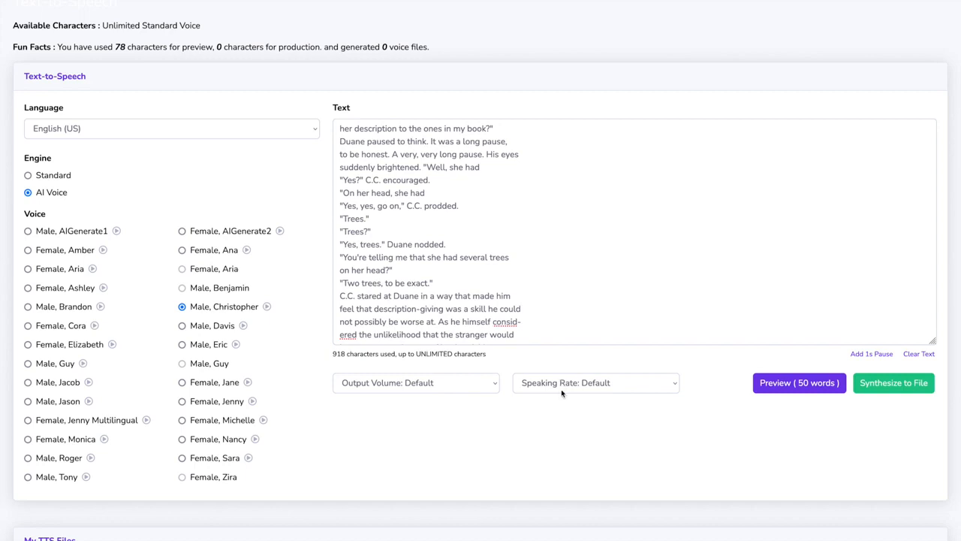